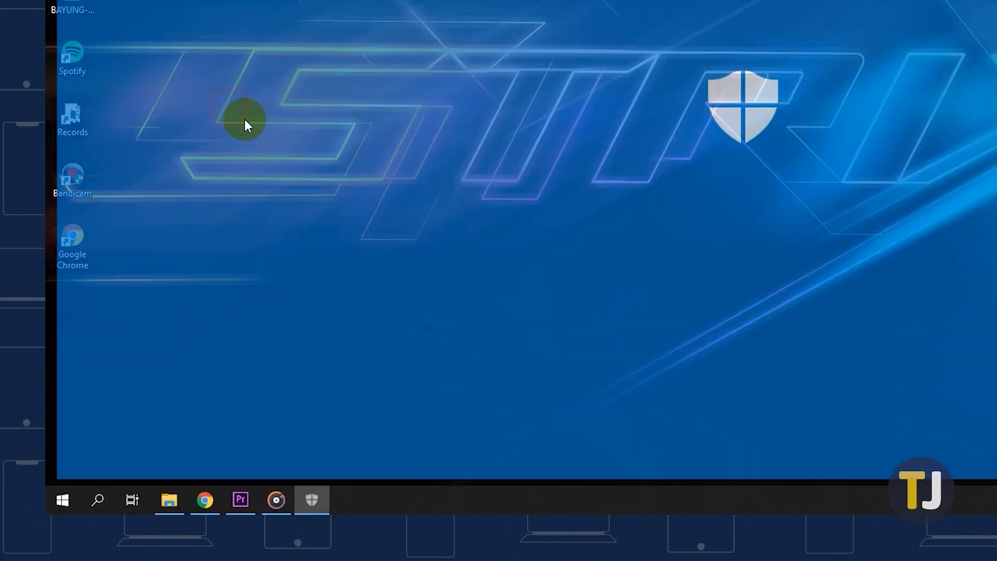
Step: Switch off real-time protection in Windows Security's Virus & threat protection settings
{"action": "left_click", "coordinate": [310, 499]}
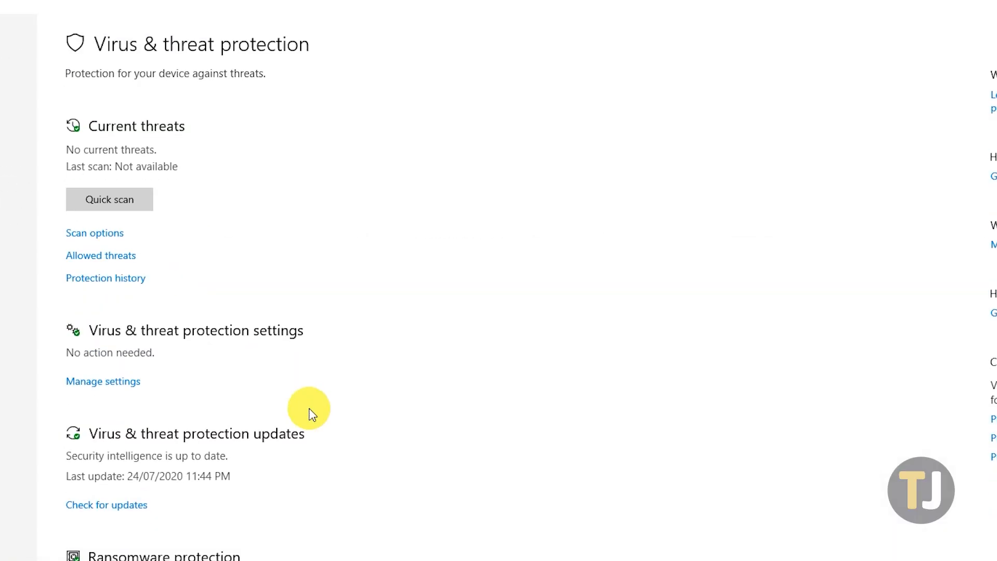
{"action": "left_click", "coordinate": [103, 382]}
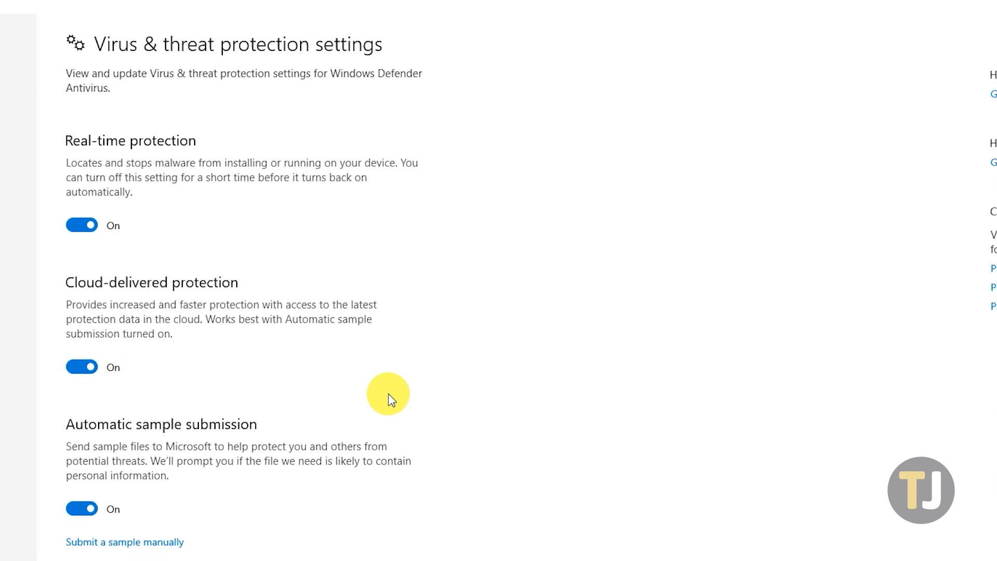
{"action": "left_click", "coordinate": [81, 224]}
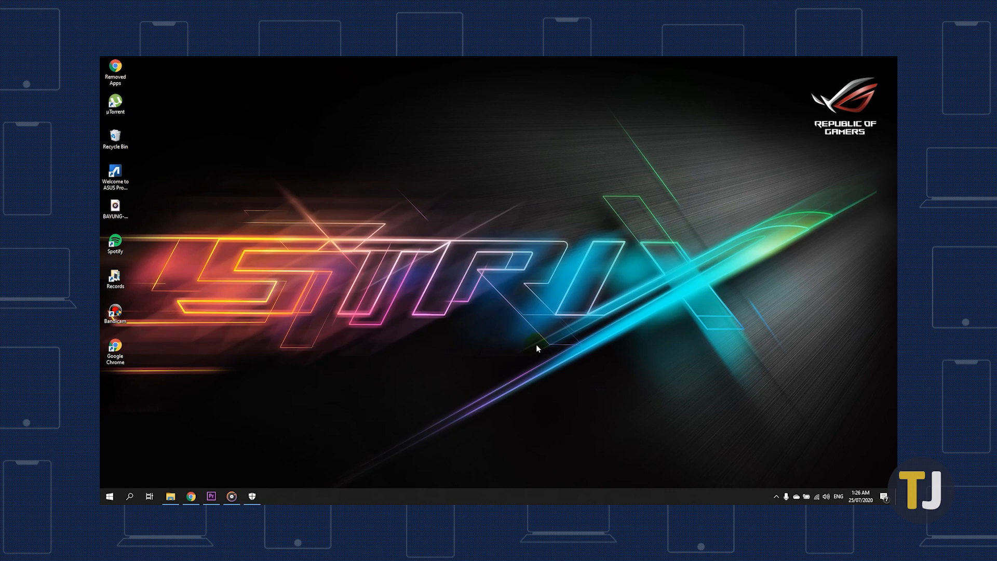
Step: Launch the Local Group Policy Editor by searching 'local g'
{"action": "left_click", "coordinate": [109, 497]}
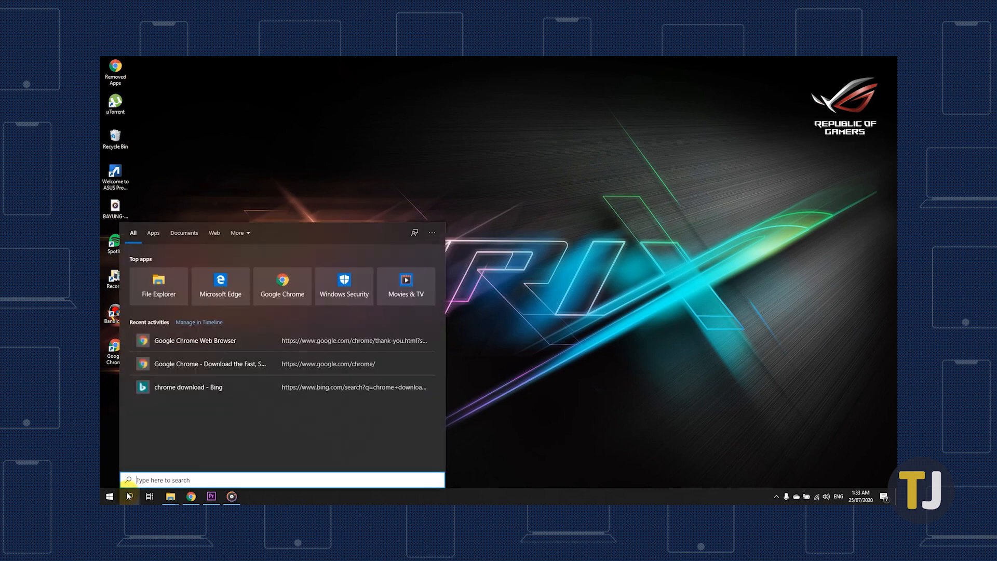
{"action": "type", "text": "local g"}
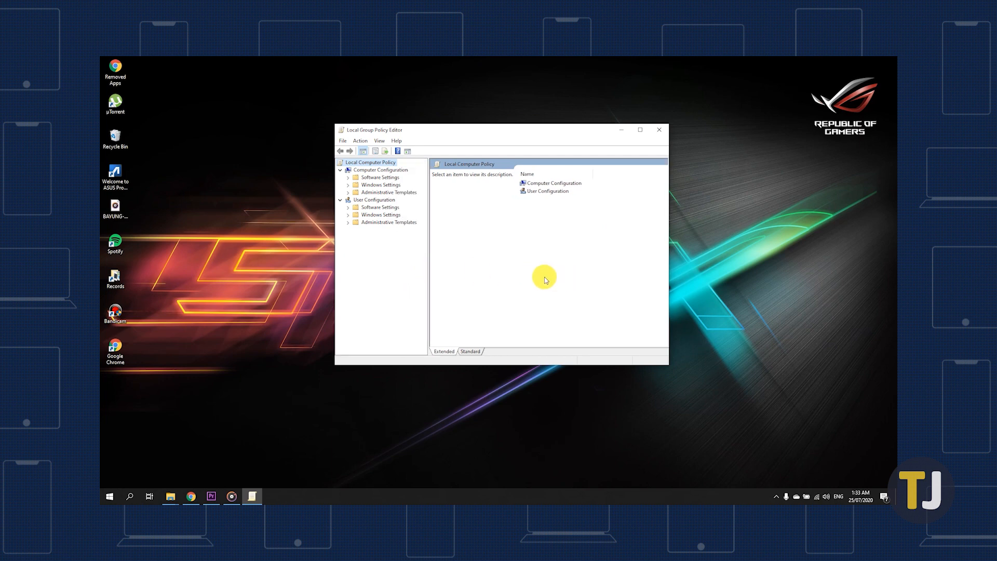
{"action": "mouse_move", "coordinate": [648, 182]}
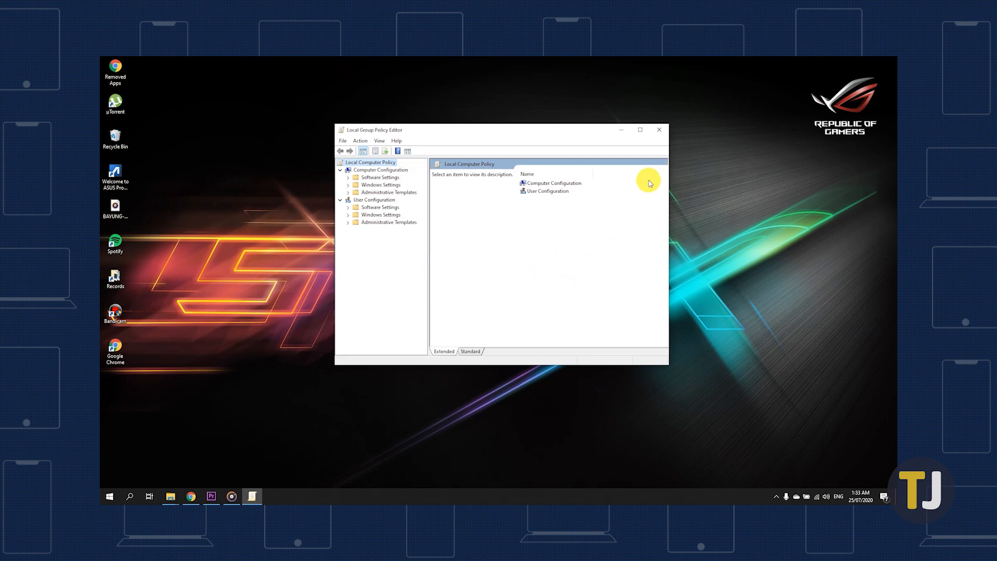
{"action": "left_click", "coordinate": [658, 130]}
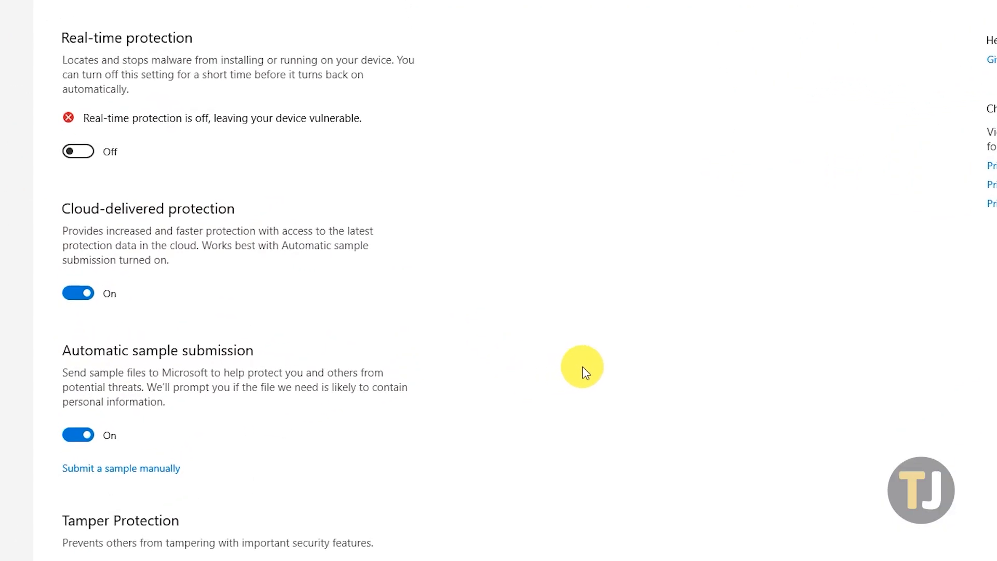
Step: Reveal the Tamper Protection toggle, shown switched off below real-time protection
{"action": "scroll", "scroll_direction": "down", "scroll_amount": 3}
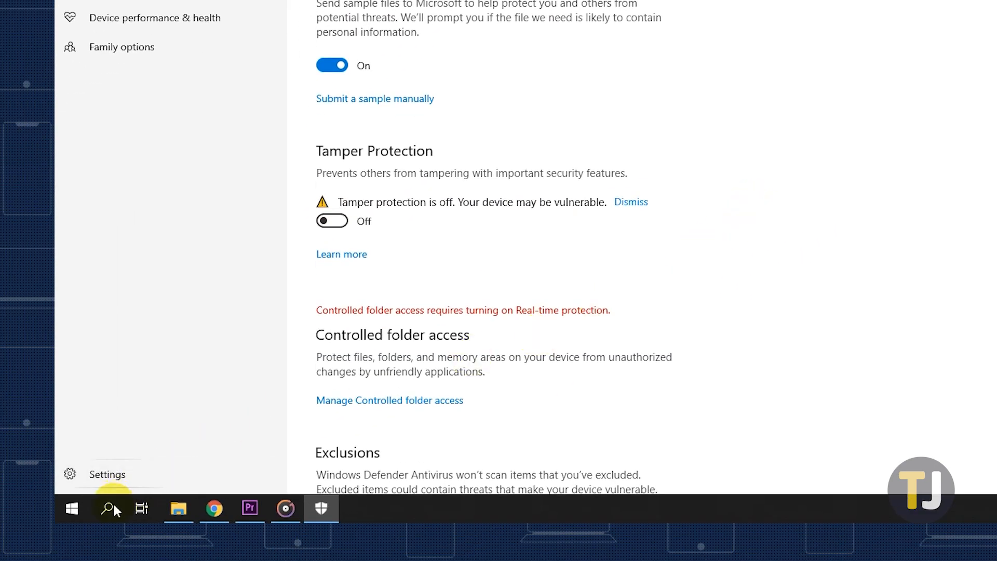
Step: Launch Registry Editor and create a new DWORD (32-bit) value under the Windows Defender policies key
{"action": "type", "text": "rege"}
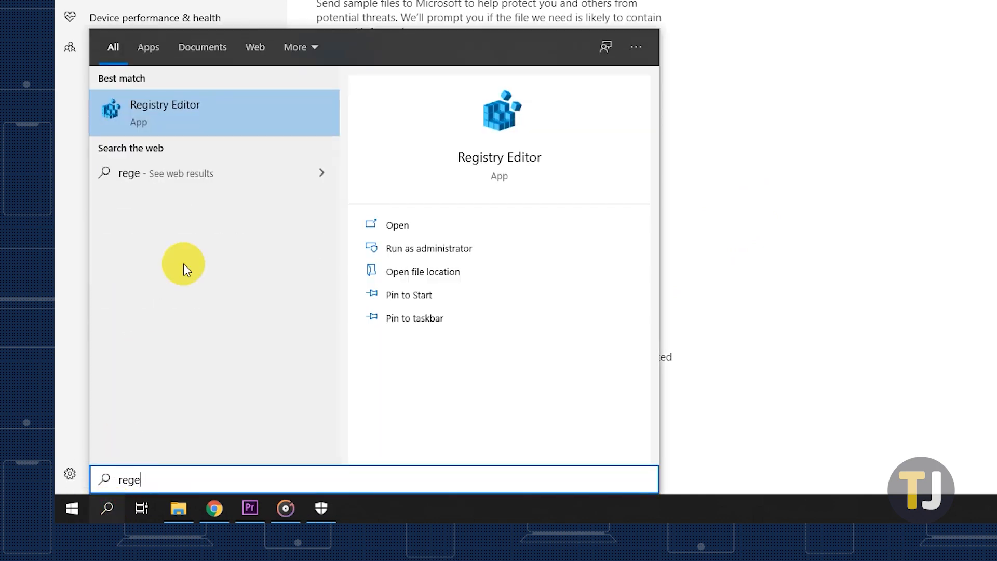
{"action": "left_click", "coordinate": [165, 112]}
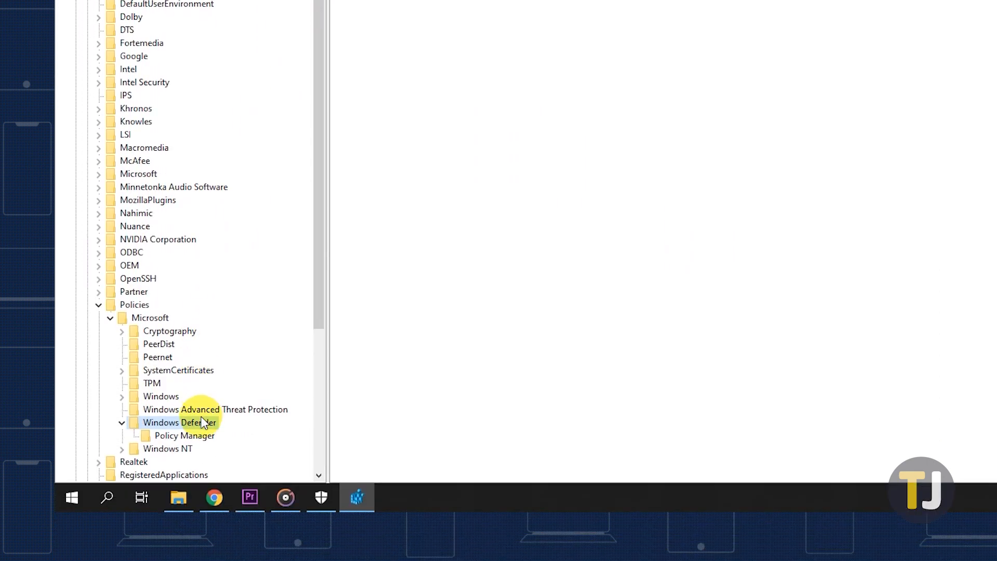
{"action": "right_click", "coordinate": [179, 423]}
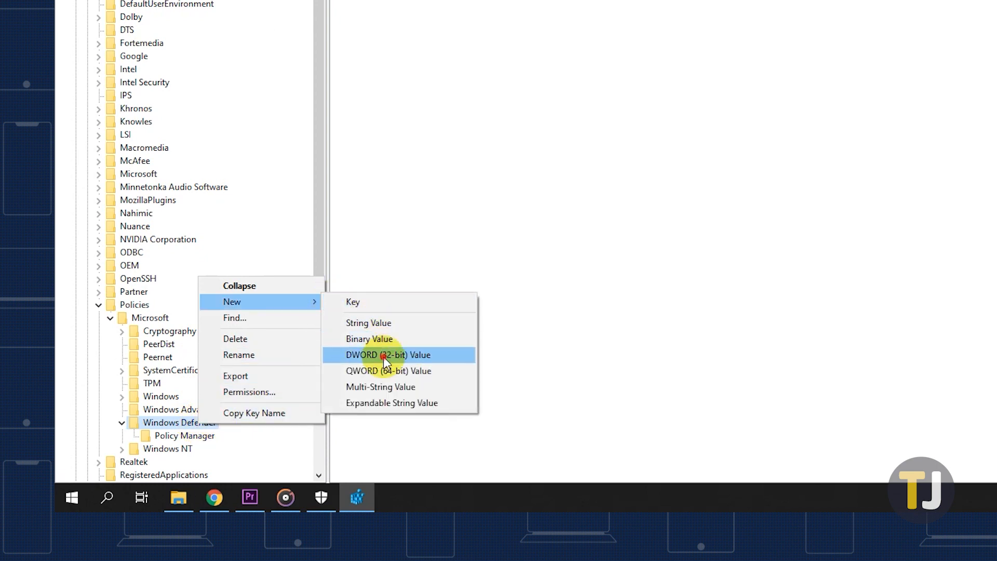
{"action": "left_click", "coordinate": [387, 354]}
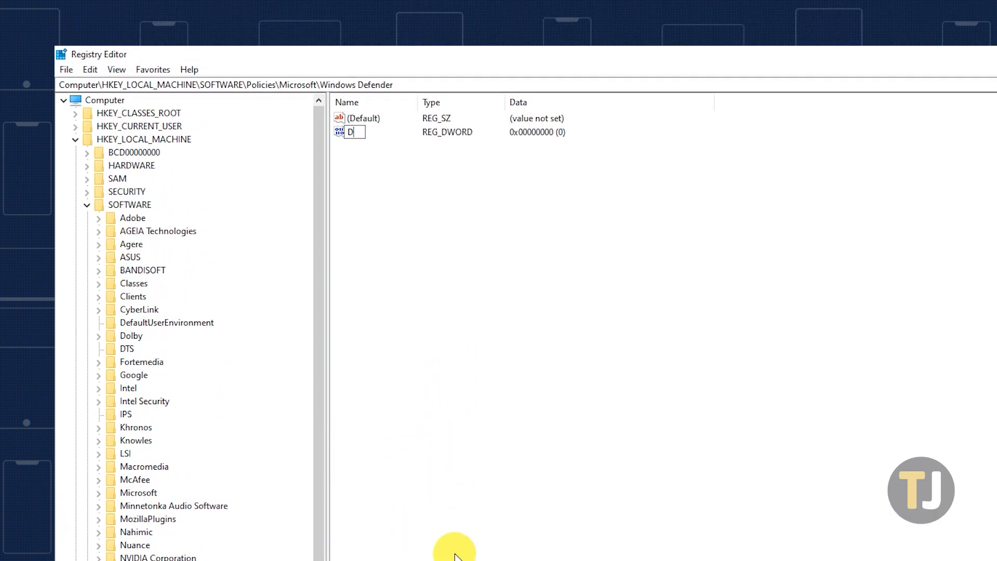
Step: Name the value DisableAntiSpyware and set its data to 1
{"action": "type", "text": "isableAntiSpy..."}
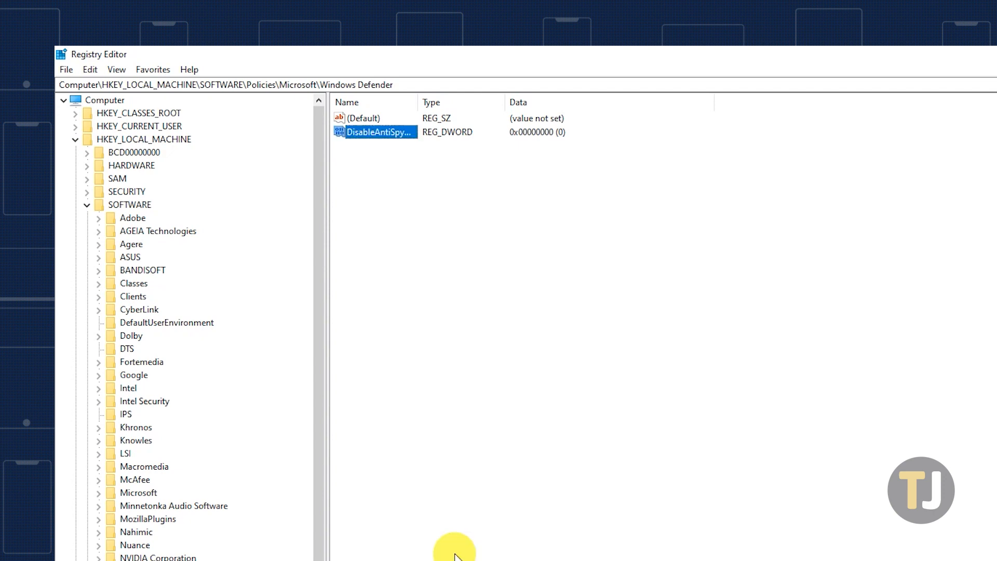
{"action": "double_click", "coordinate": [378, 132]}
{"action": "type", "text": "1"}
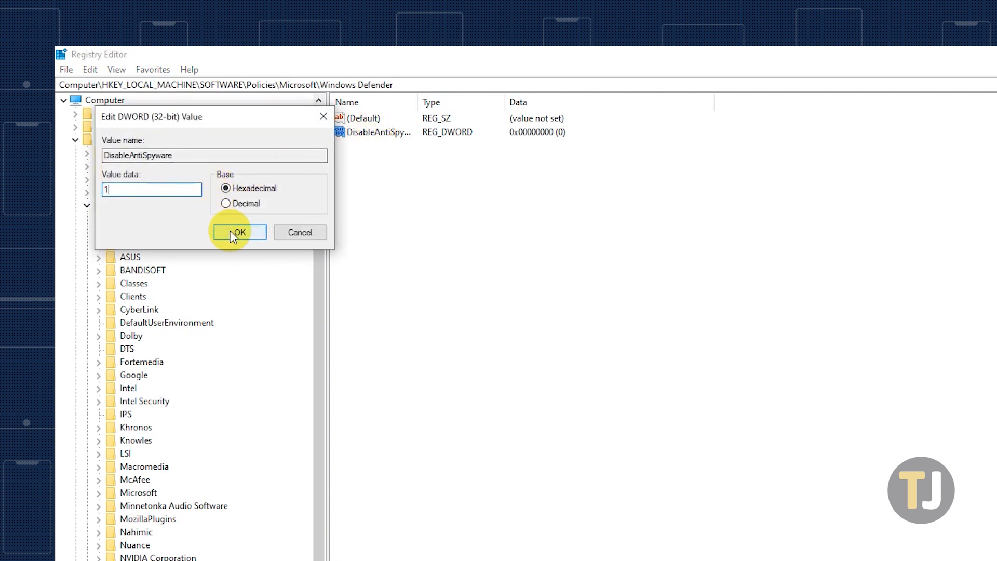
{"action": "left_click", "coordinate": [238, 231]}
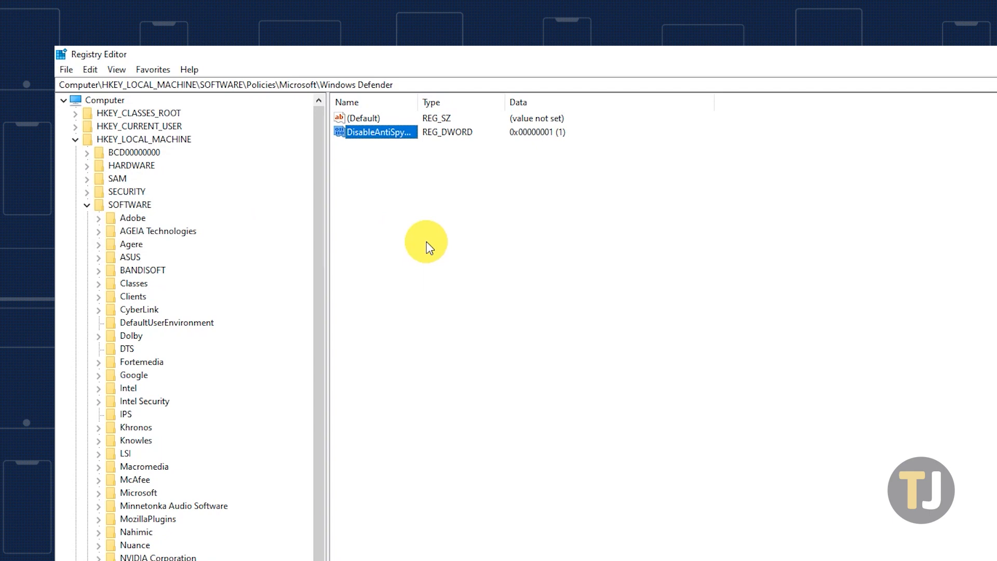
{"action": "mouse_move", "coordinate": [417, 227]}
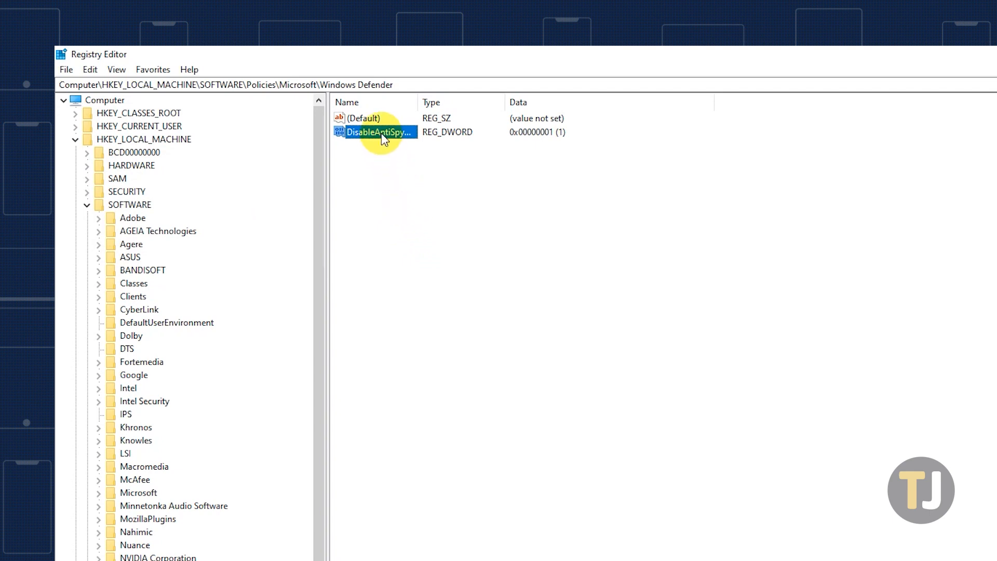
Step: Delete the DisableAntiSpyware value from the Windows Defender key
{"action": "right_click", "coordinate": [378, 132]}
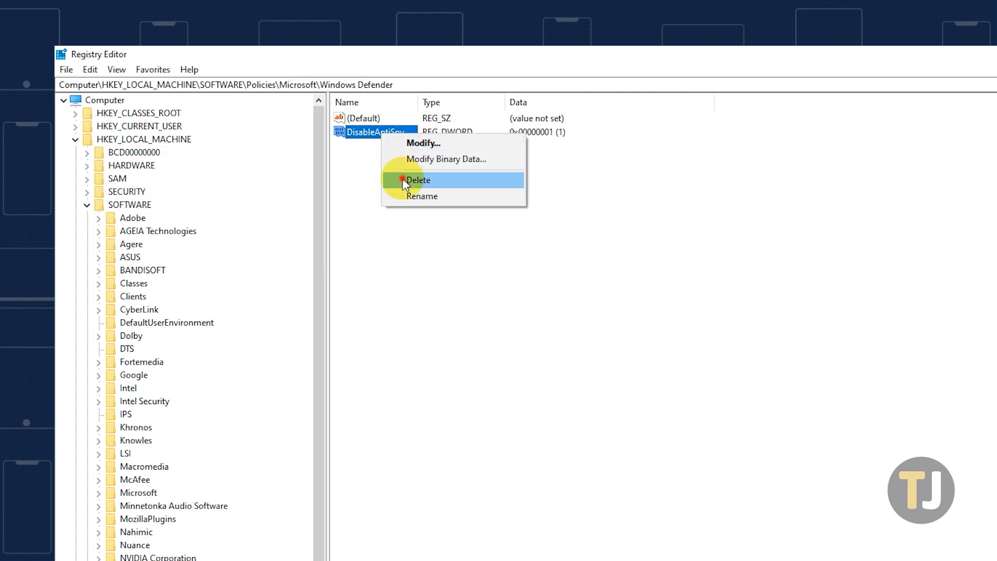
{"action": "left_click", "coordinate": [418, 179]}
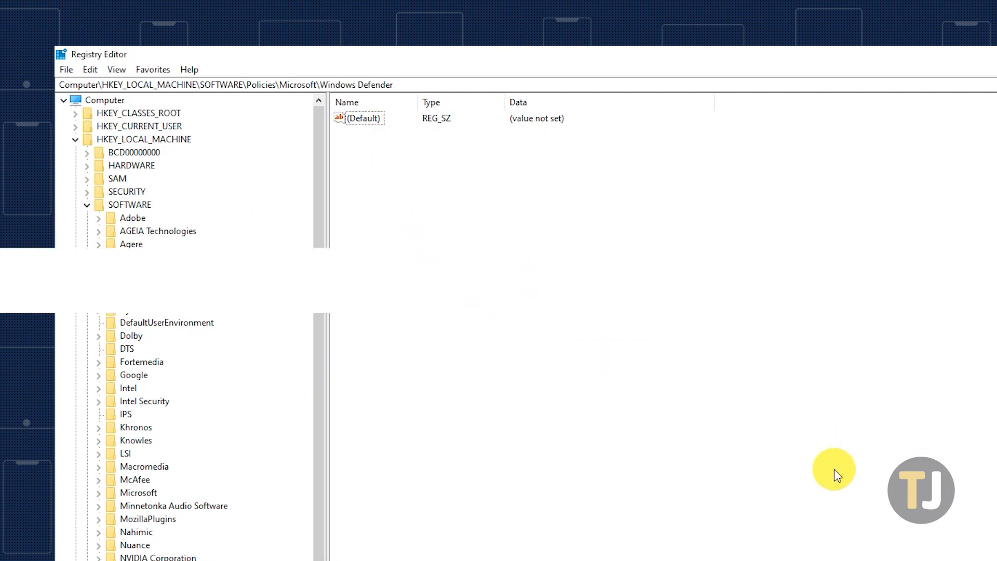